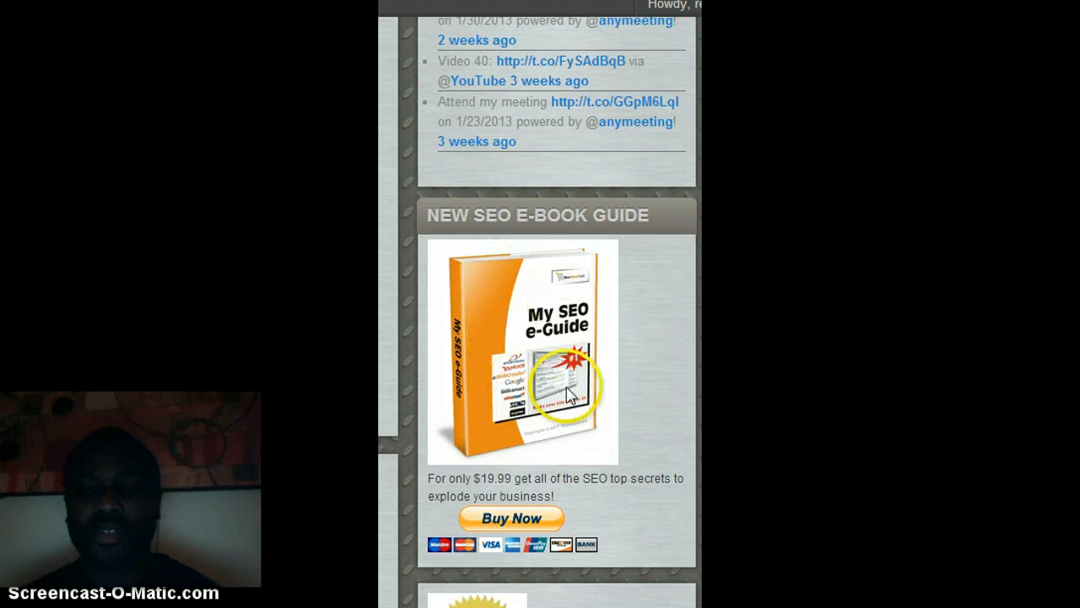
pyautogui.moveTo(565, 464)
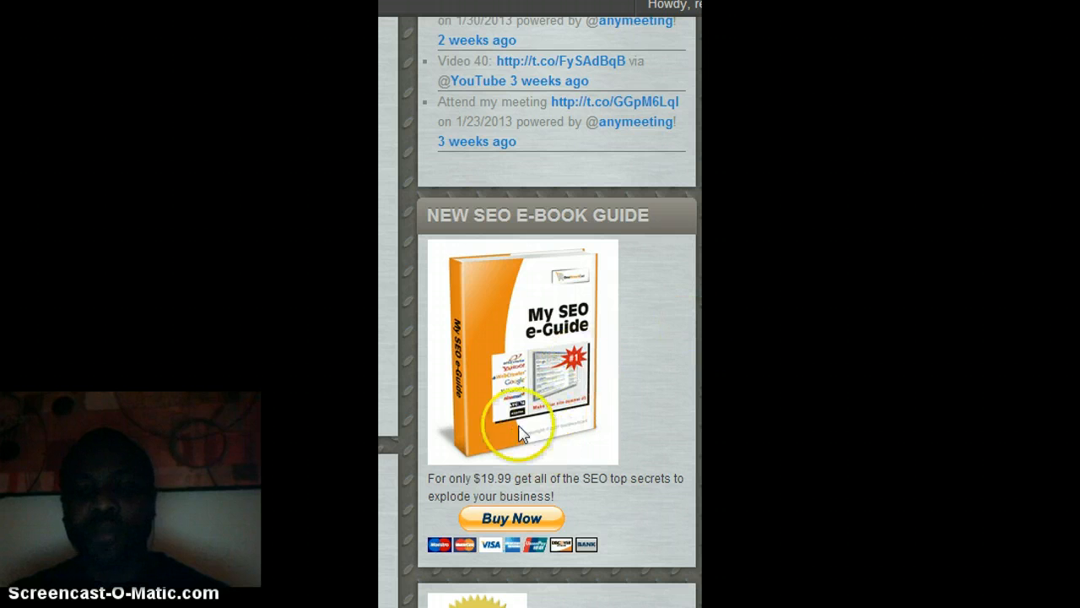
pyautogui.moveTo(570, 427)
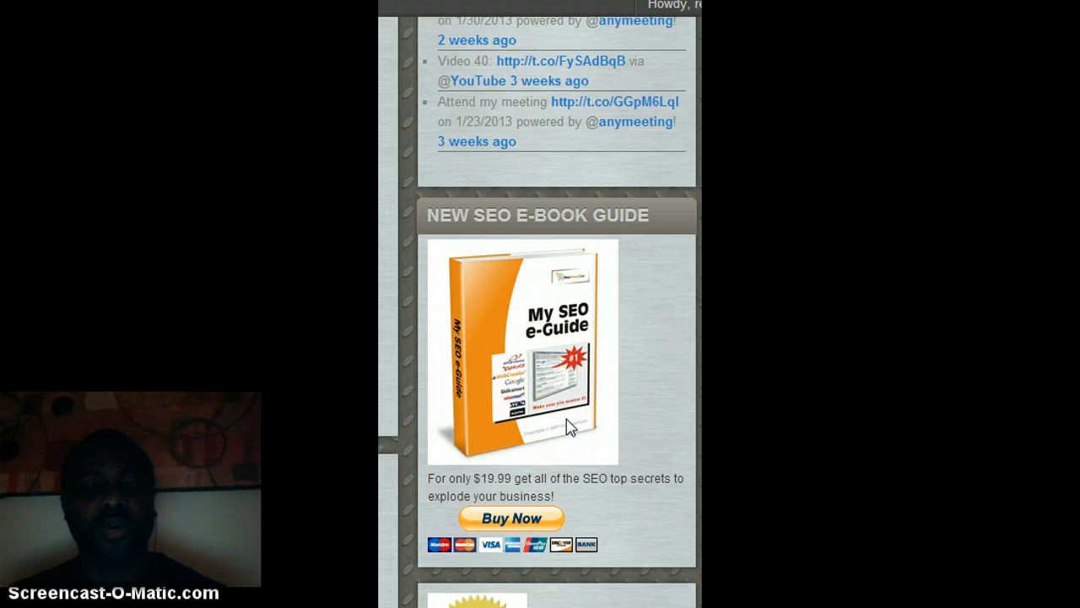